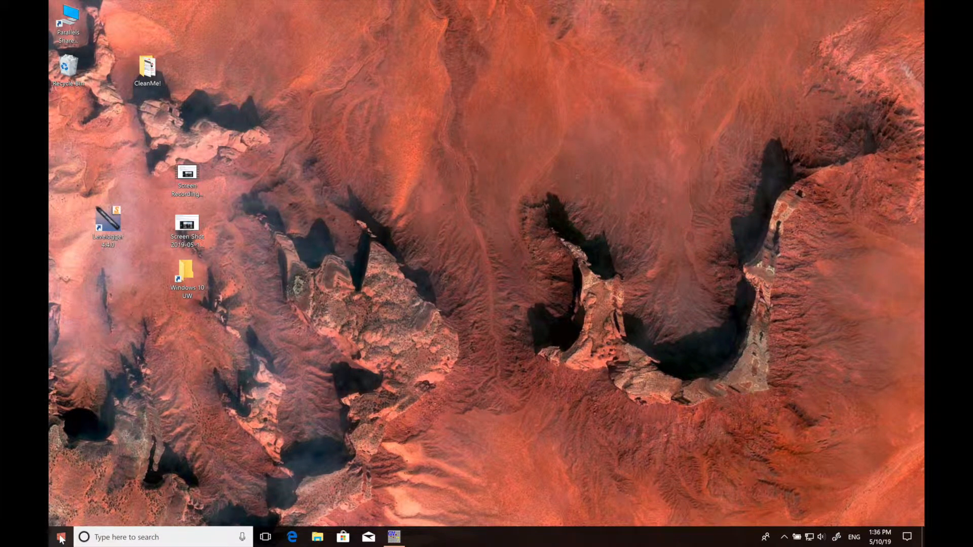
- Search the Start menu for 'snipping' and launch Snipping Tool from Best match
click(60, 537)
text(snipp)
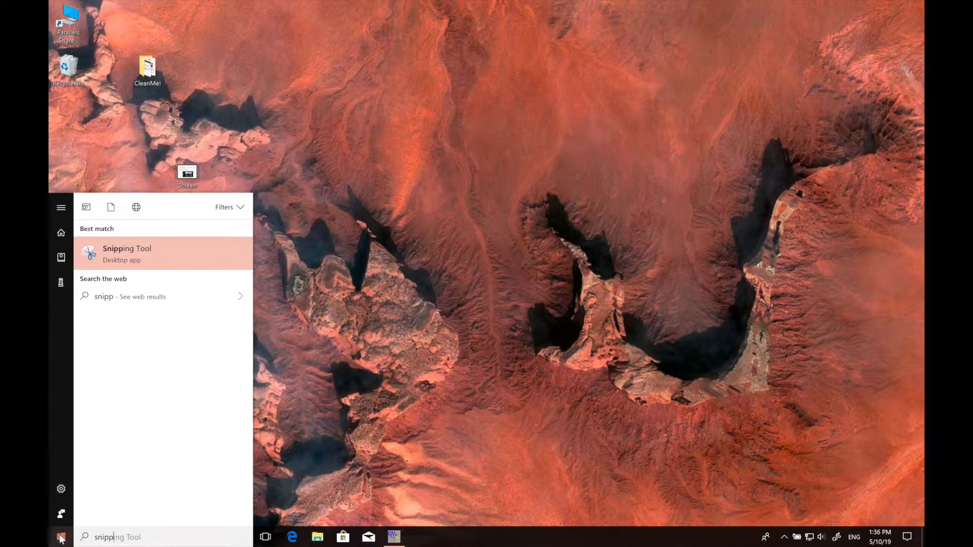
text(ing)
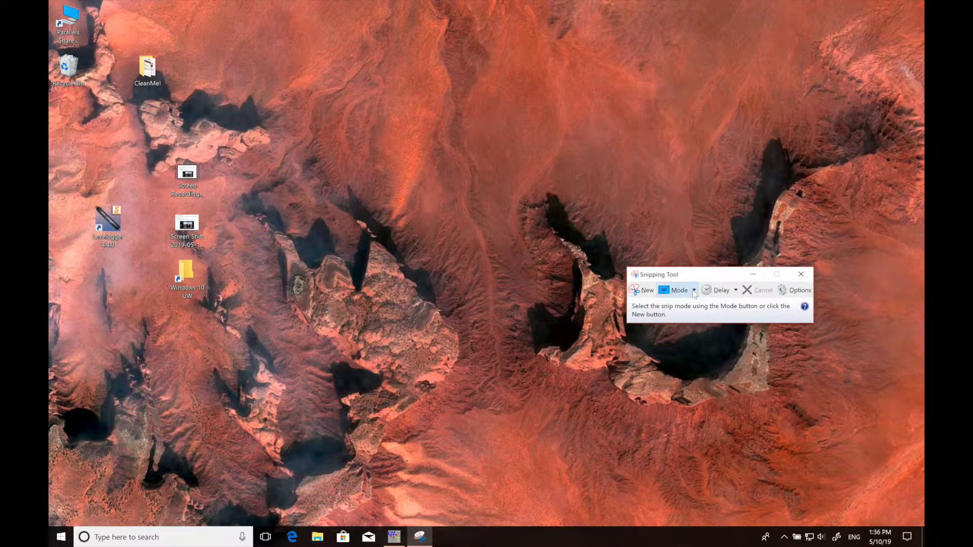
- Capture a rectangular snip of the central desktop wallpaper area
click(679, 290)
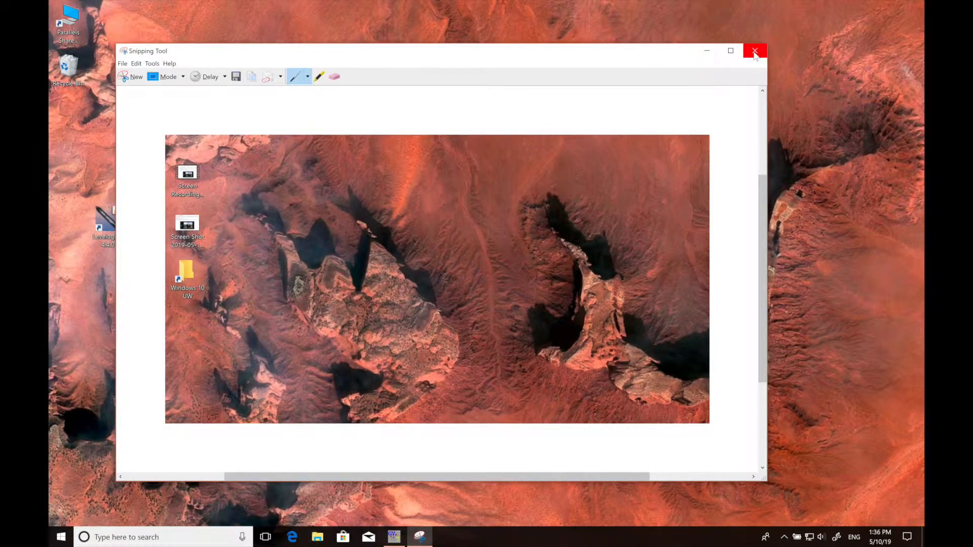
- Save the rectangular snip to the Desktop as Capture.PNG when closing it
click(755, 51)
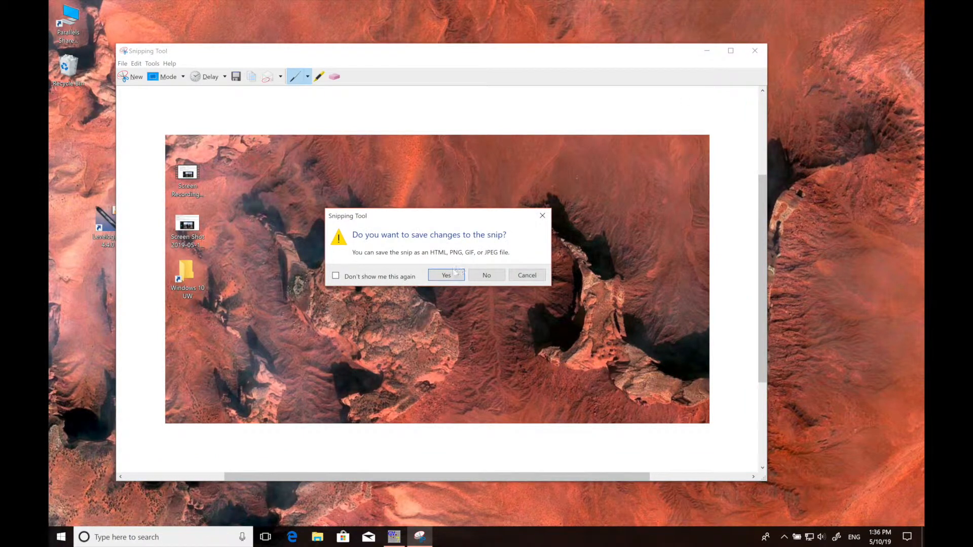
click(445, 275)
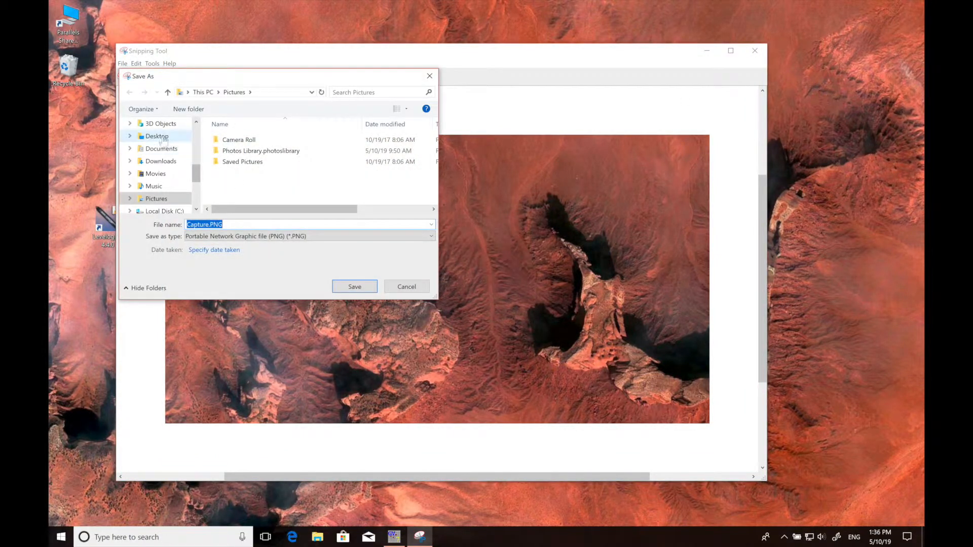
click(157, 135)
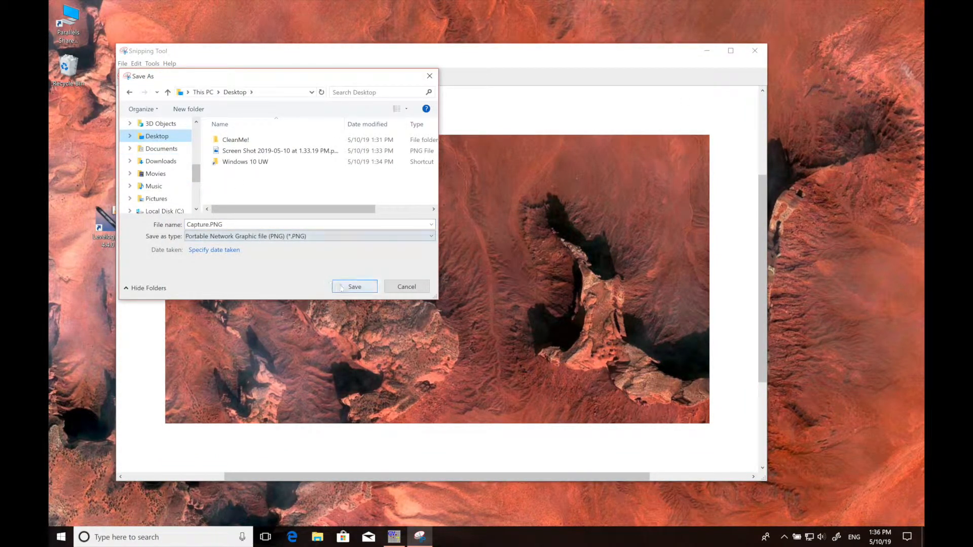
click(354, 286)
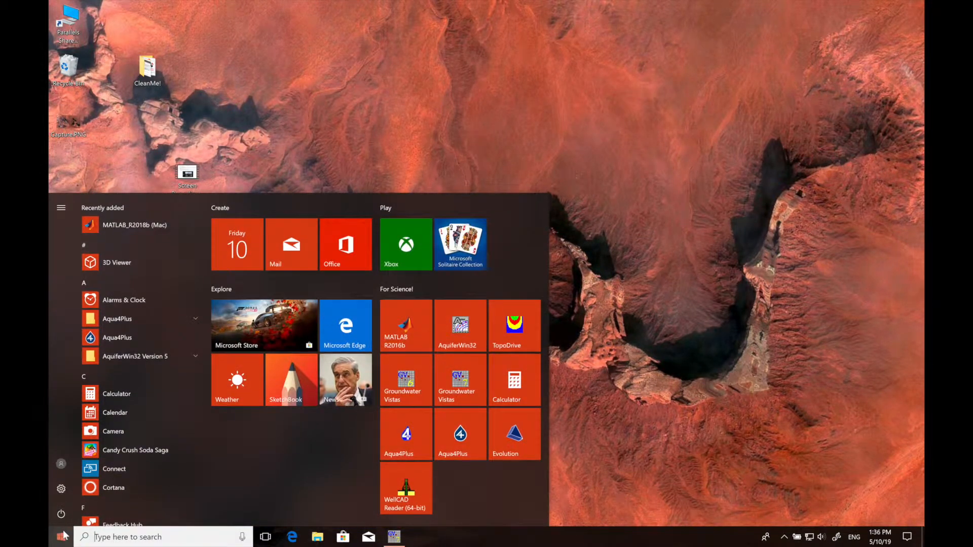
- Search Start for 'snipp' and relaunch Snipping Tool
text(snipp)
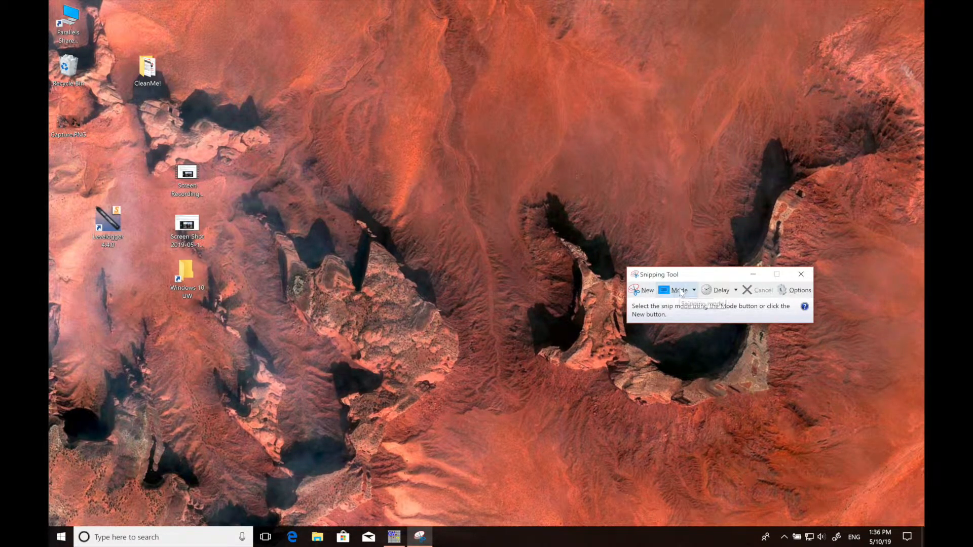
- Take a full-screen snip and circle the central rock formation with blue pen strokes
click(801, 274)
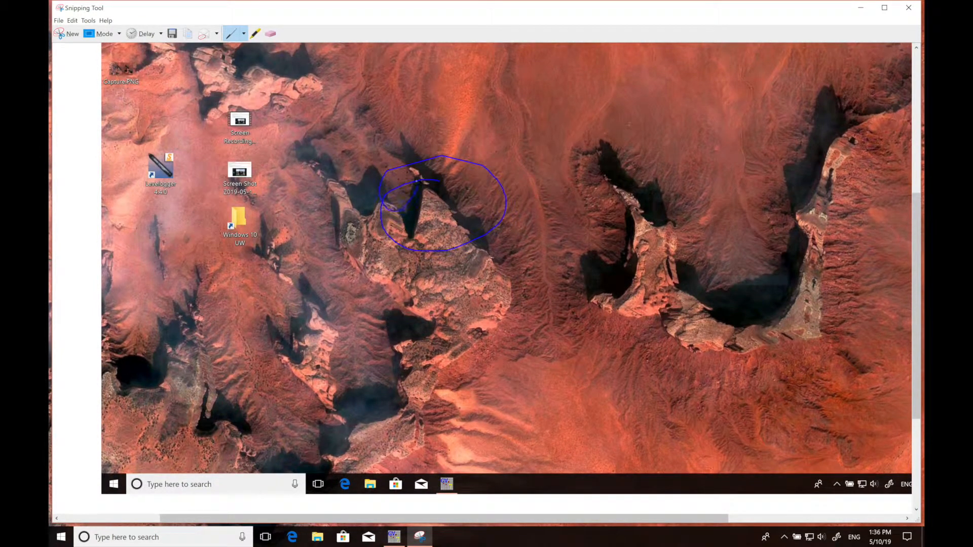
click(58, 20)
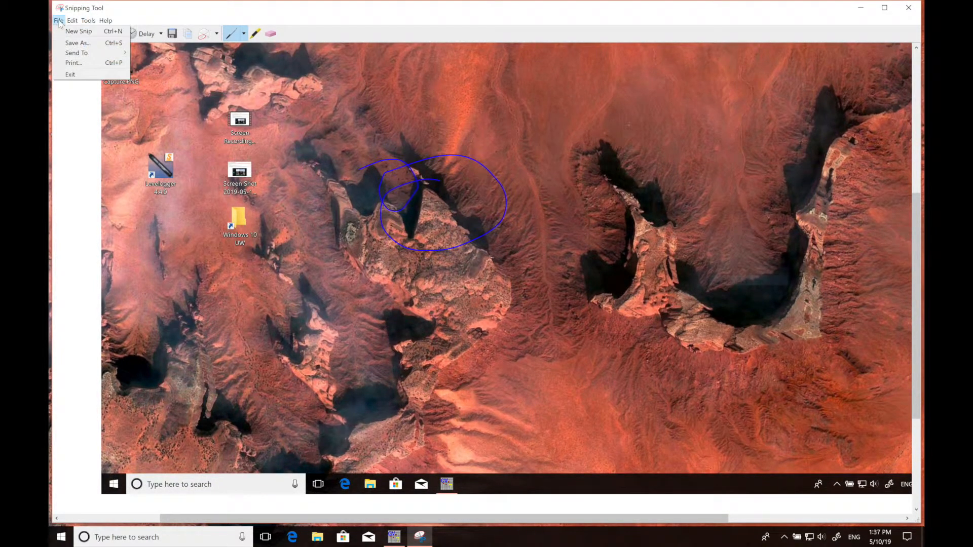
- Save the annotated snip to the Desktop as Capture2.PNG, then close Snipping Tool
click(78, 31)
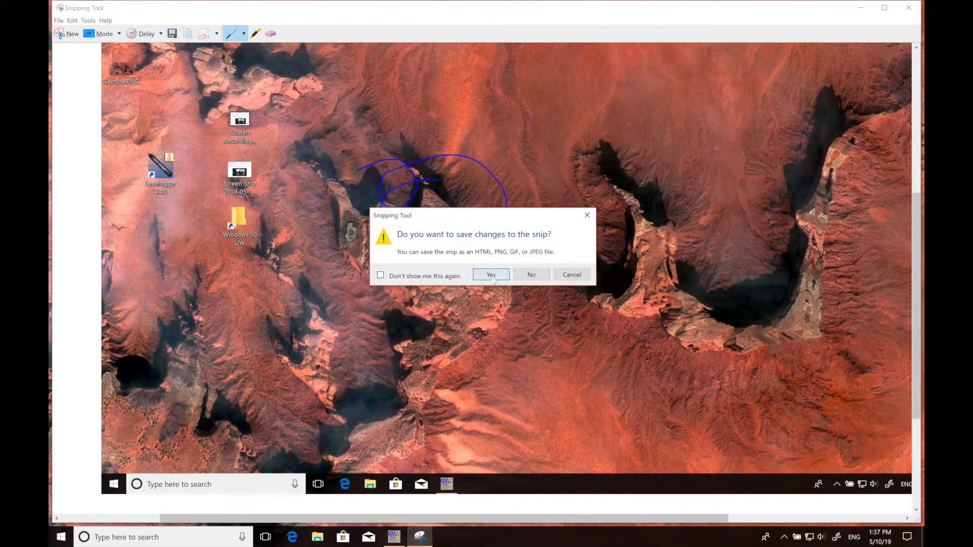
click(491, 274)
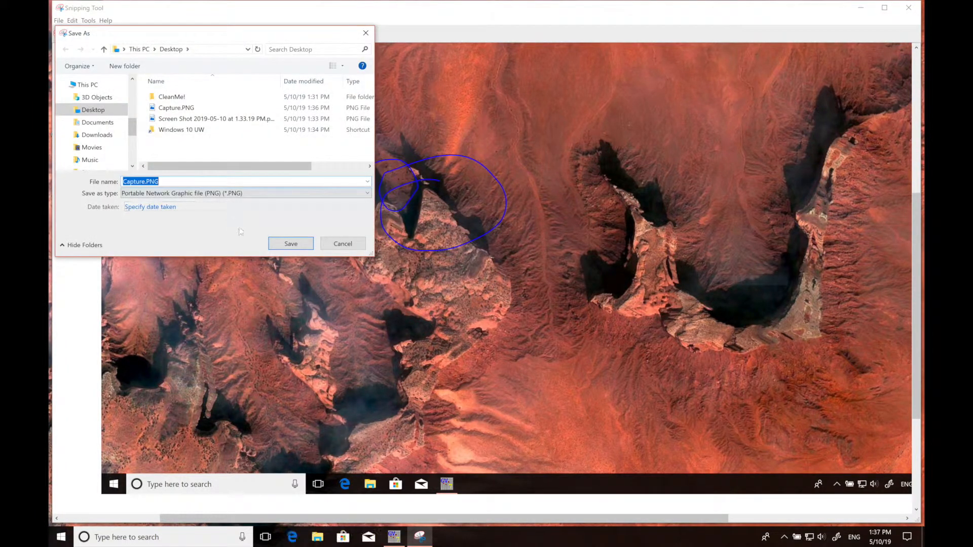
text(2)
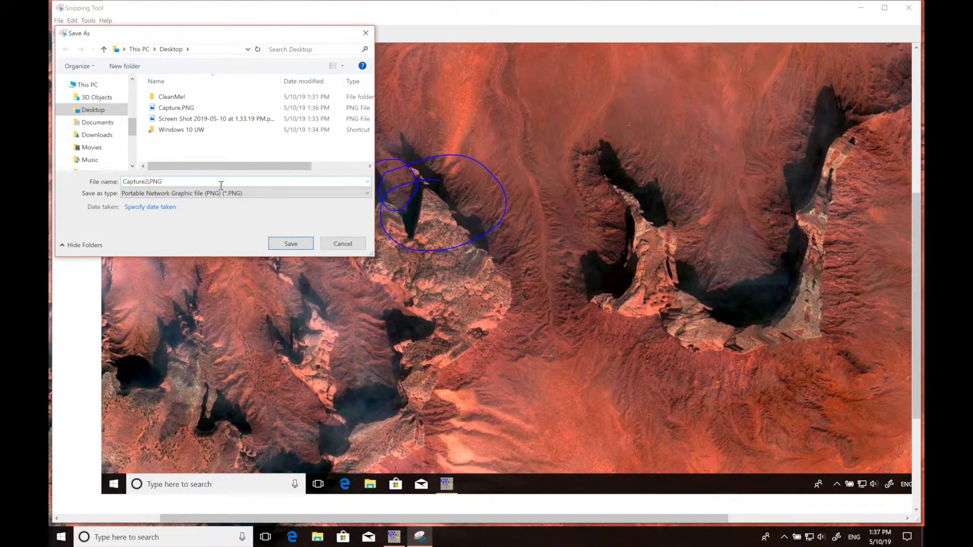
click(290, 243)
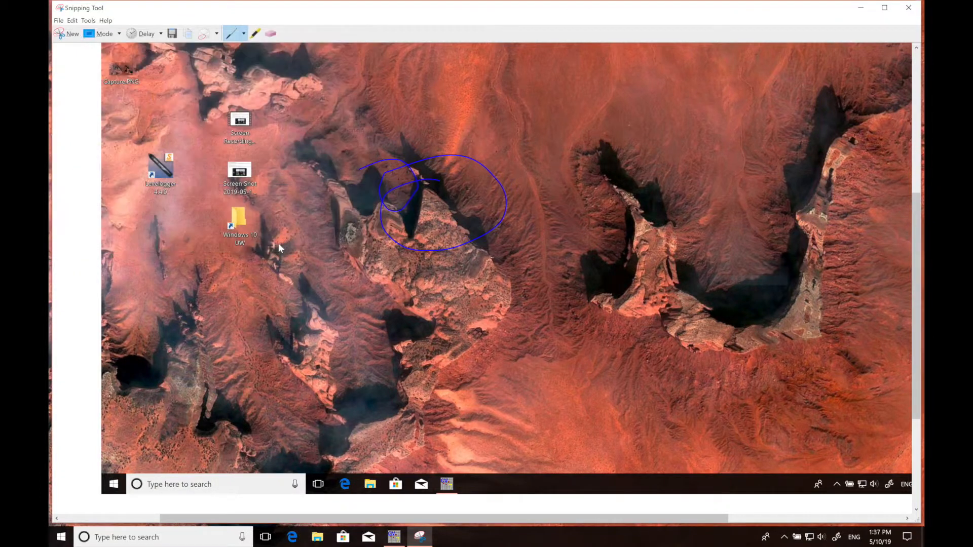
click(908, 7)
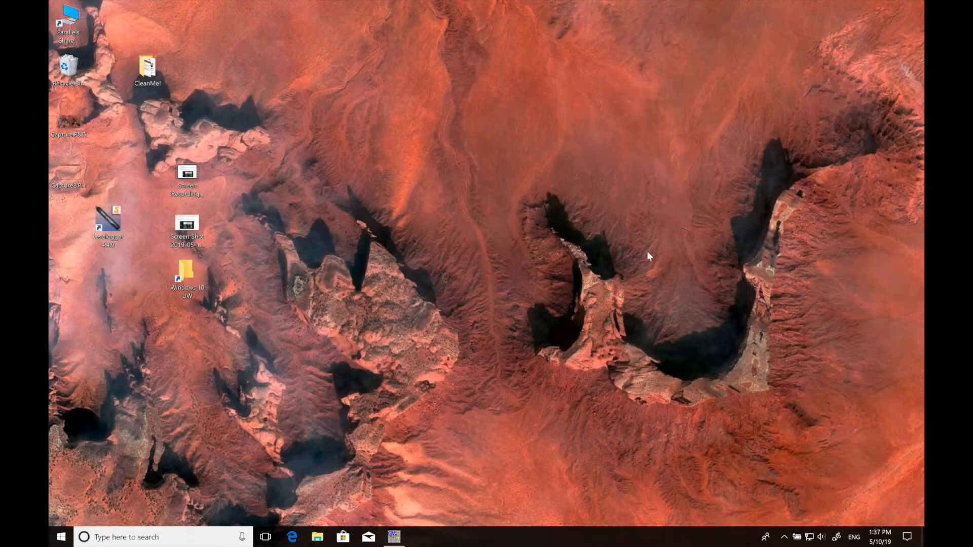